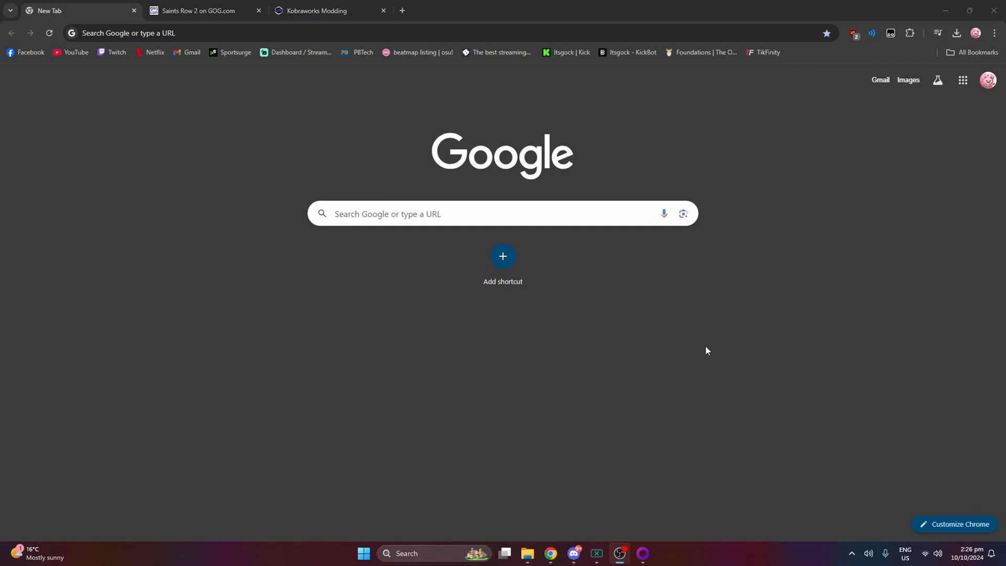
- Bring up the Saints Row 2 GOG.com store page showing the game already owned
click(199, 10)
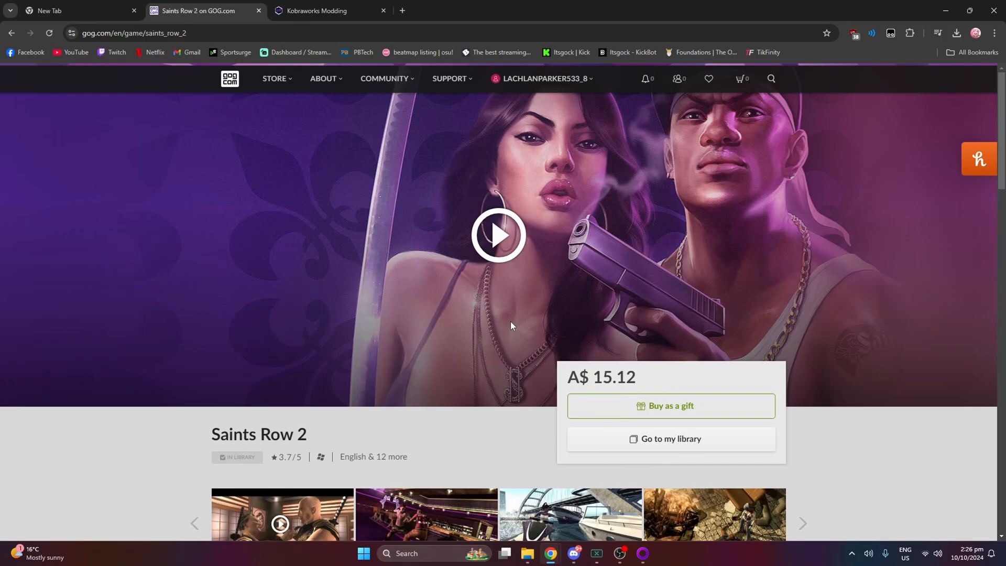
scroll(down, 3)
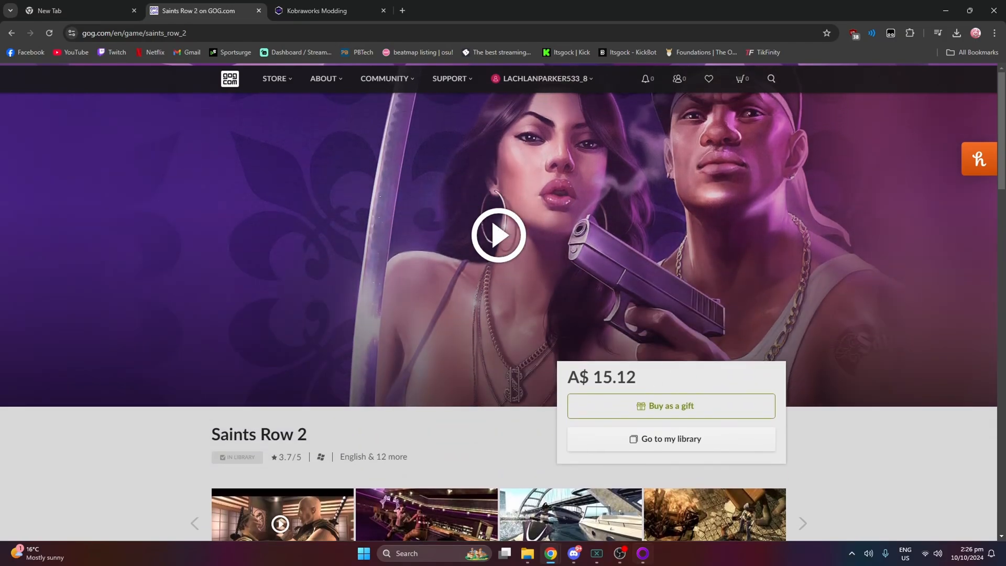
click(642, 557)
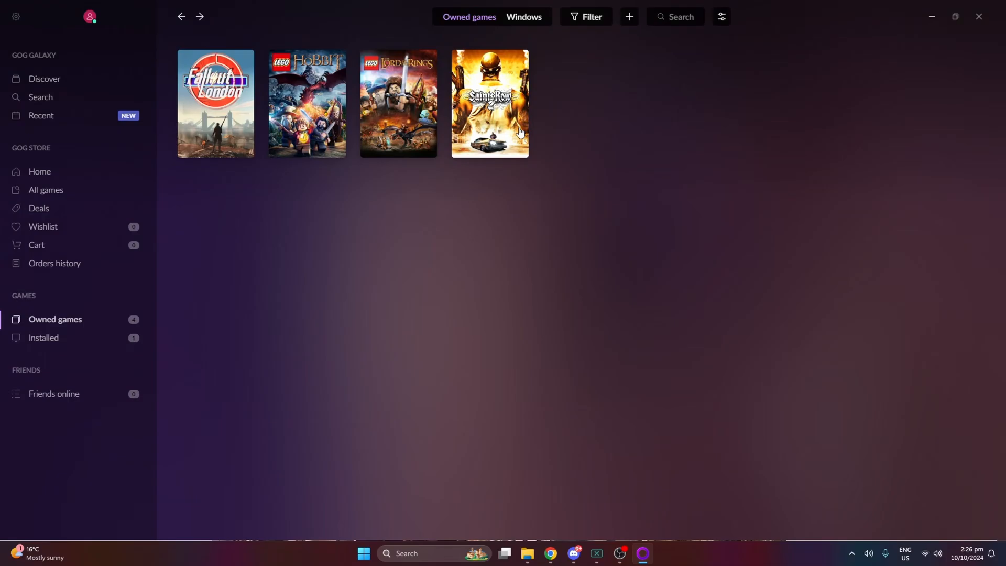
mouse_move(499, 105)
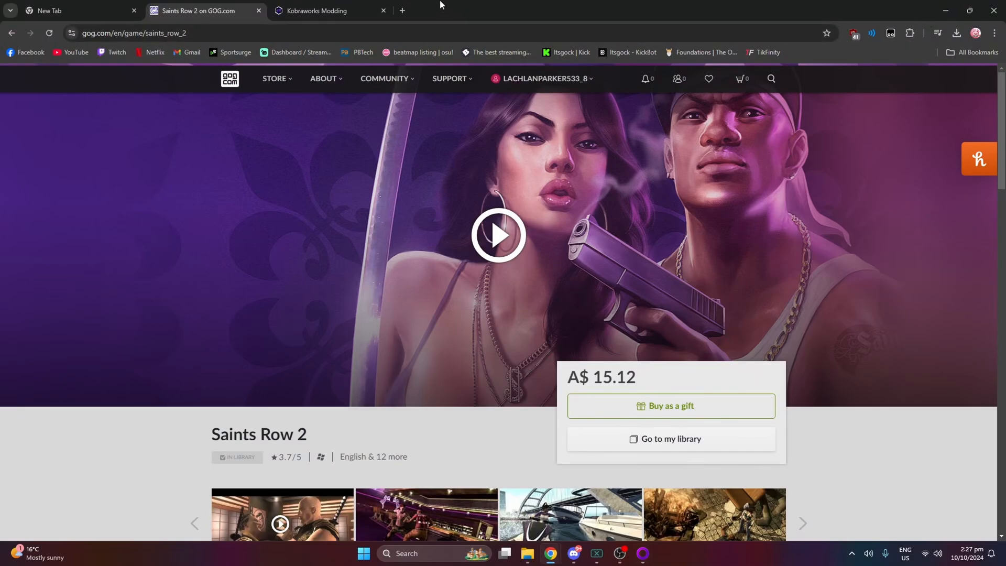
mouse_move(437, 5)
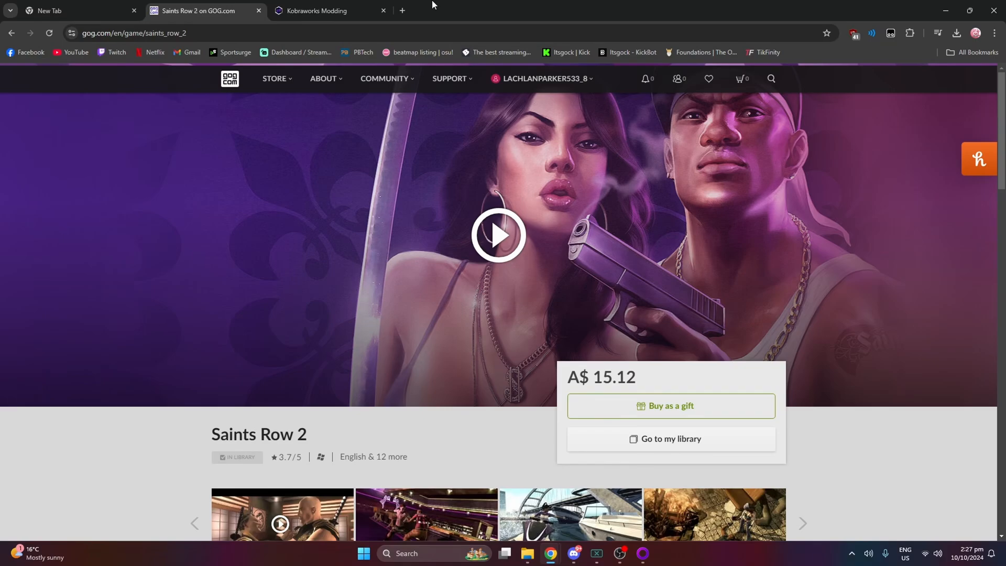
- Show the Kobraworks Modding page's SR2 Juiced Patch description and repository links
click(327, 10)
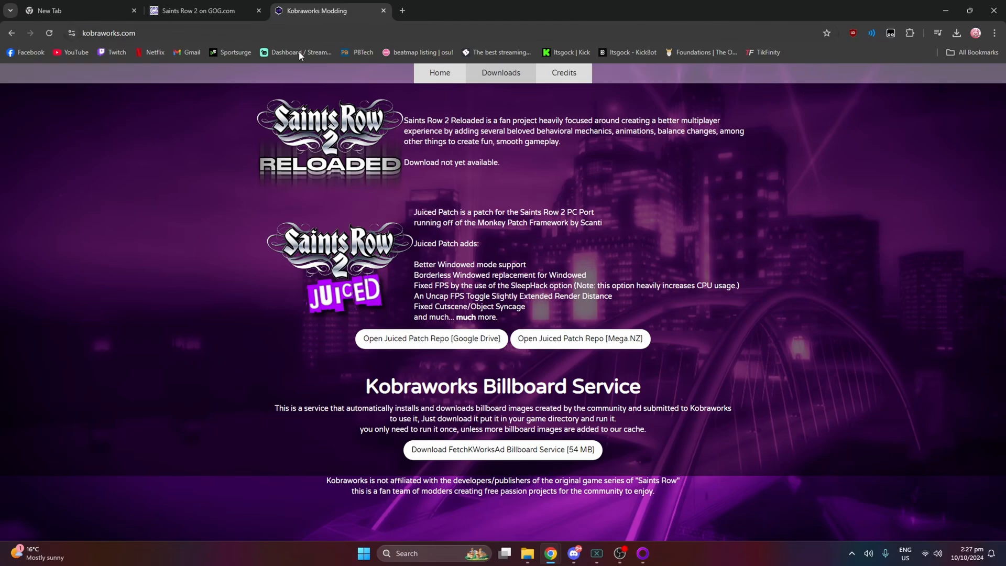
mouse_move(323, 272)
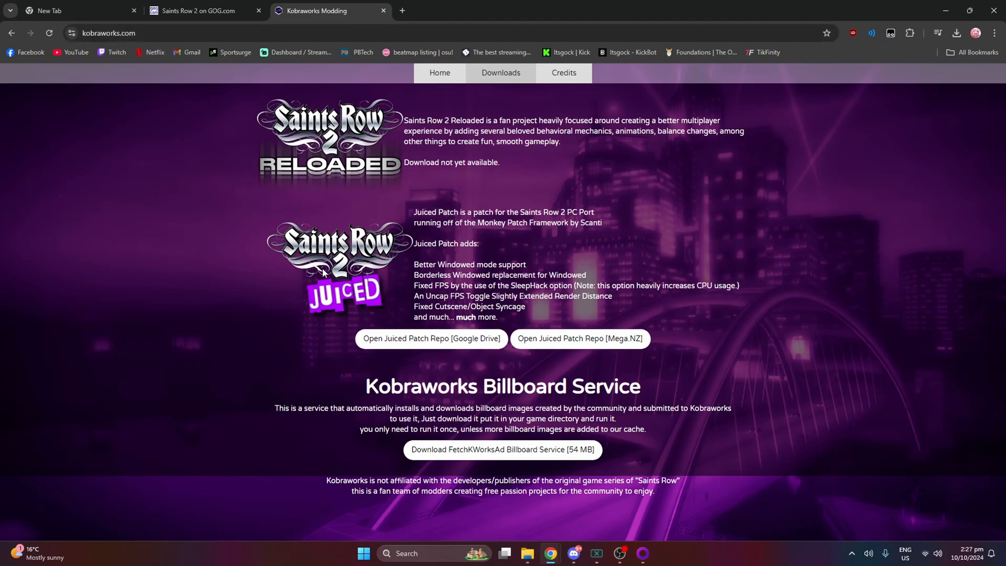
mouse_move(414, 214)
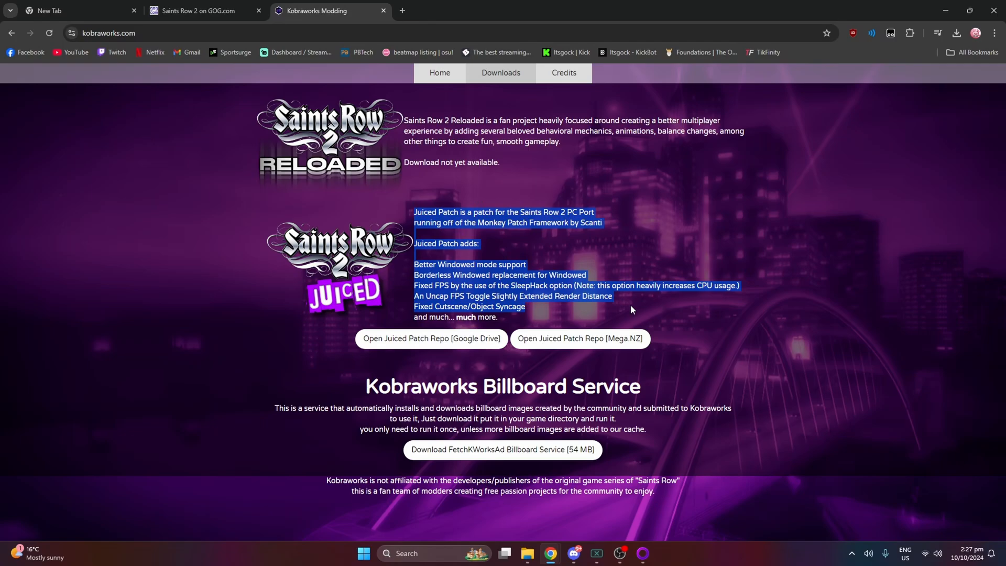
click(655, 251)
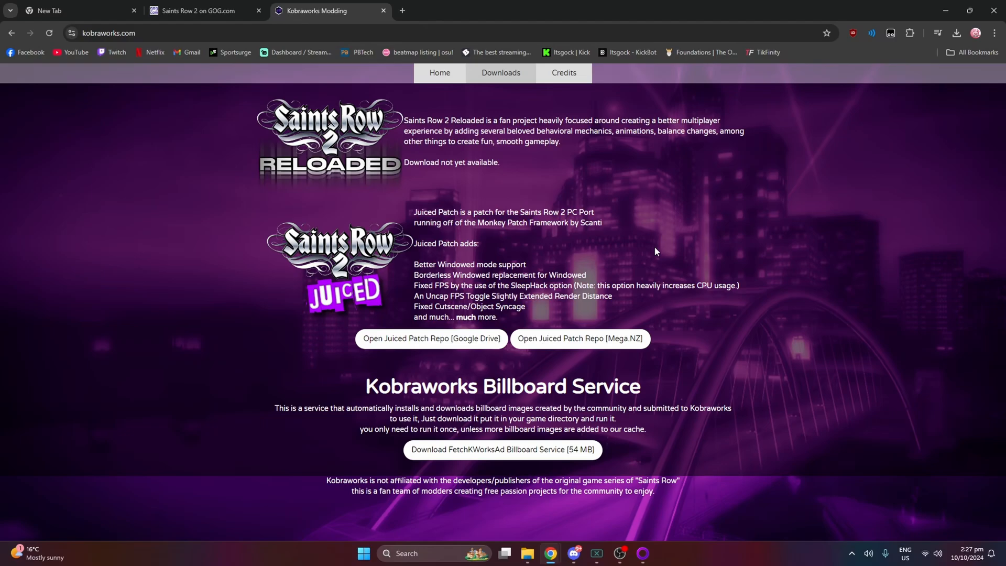
mouse_move(660, 253)
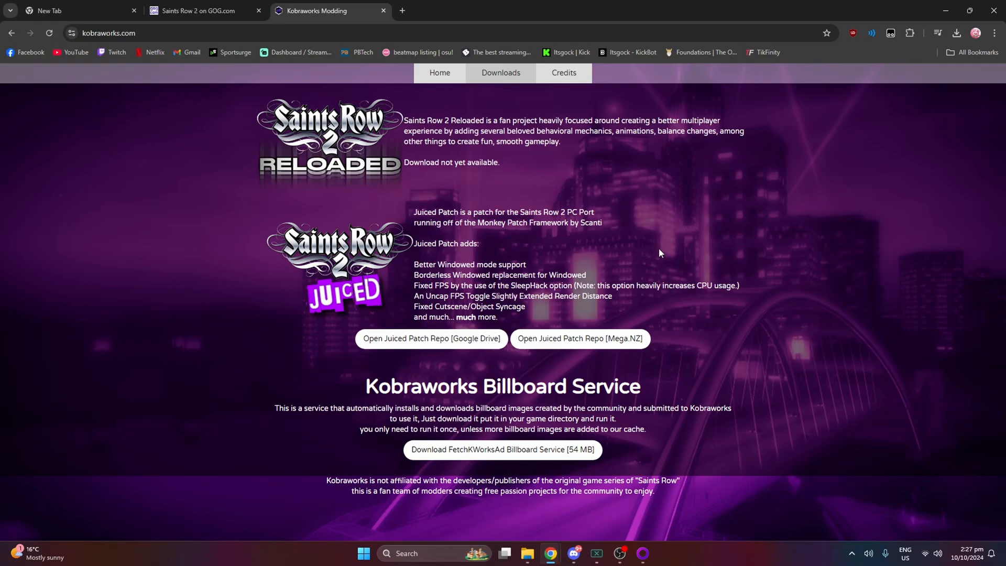
mouse_move(462, 339)
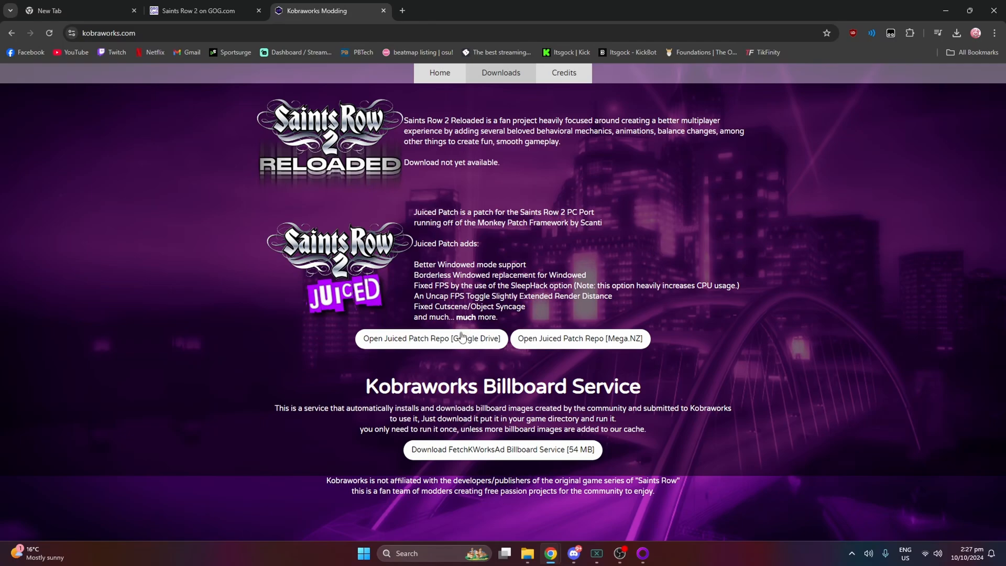
mouse_move(431, 338)
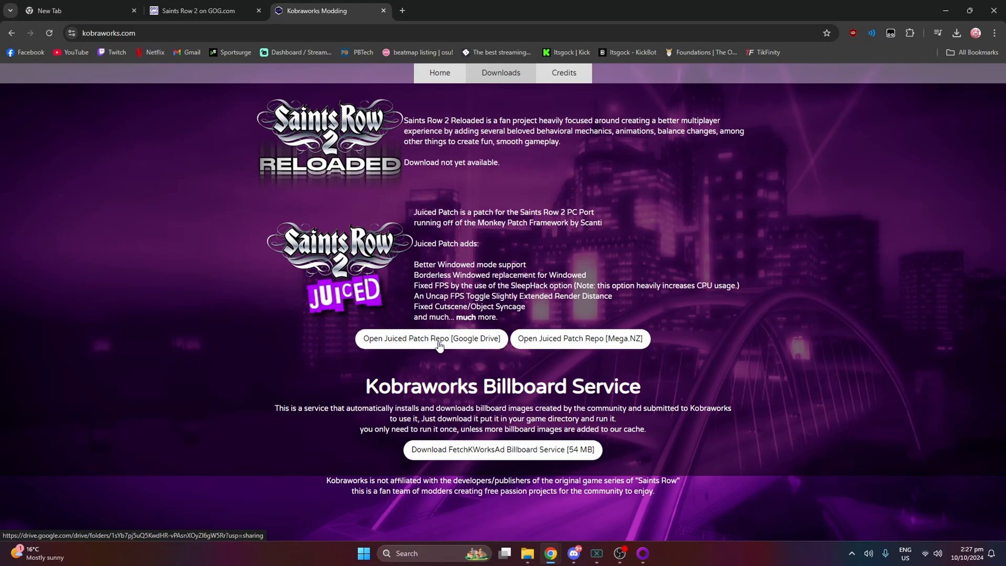
mouse_move(622, 340)
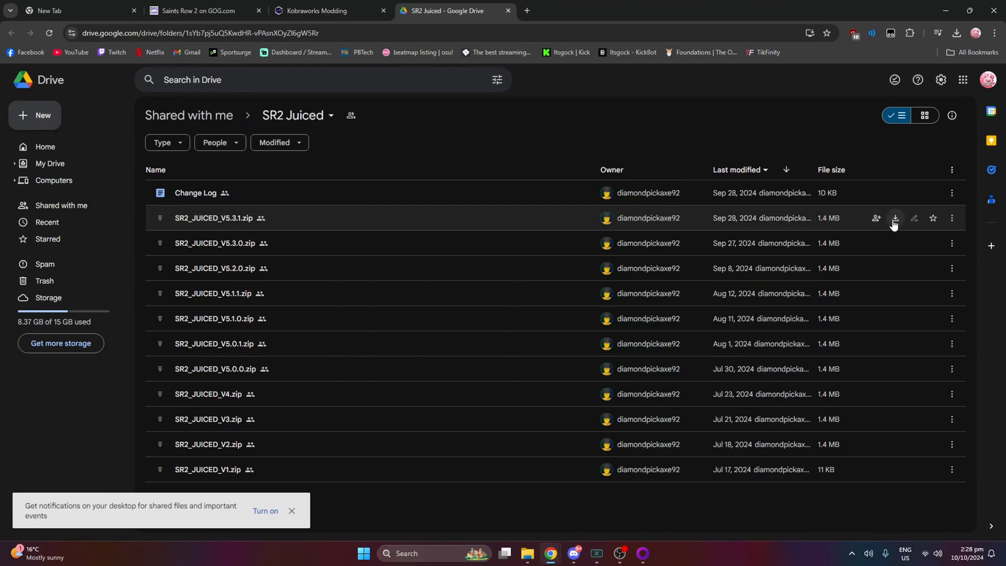
mouse_move(894, 218)
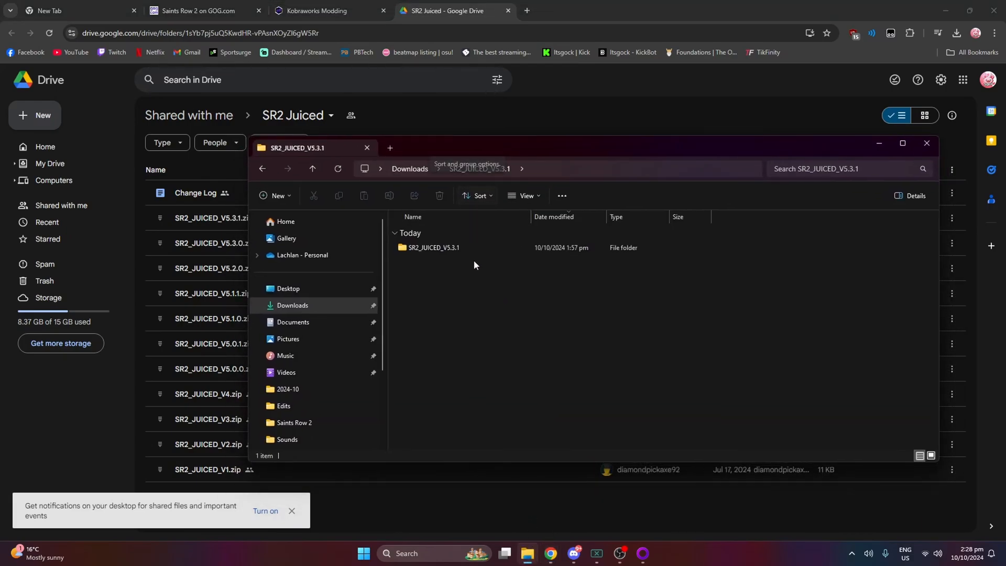
- Enter the SR2_JUICED_V5.3.1 folder with its four patch files, then bring GOG Galaxy forward
click(433, 247)
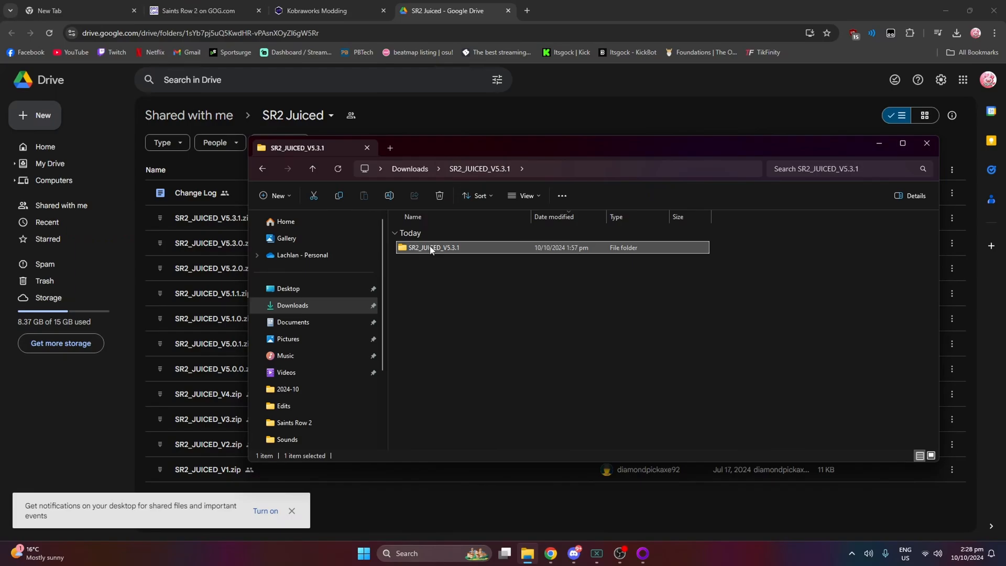
double_click(434, 247)
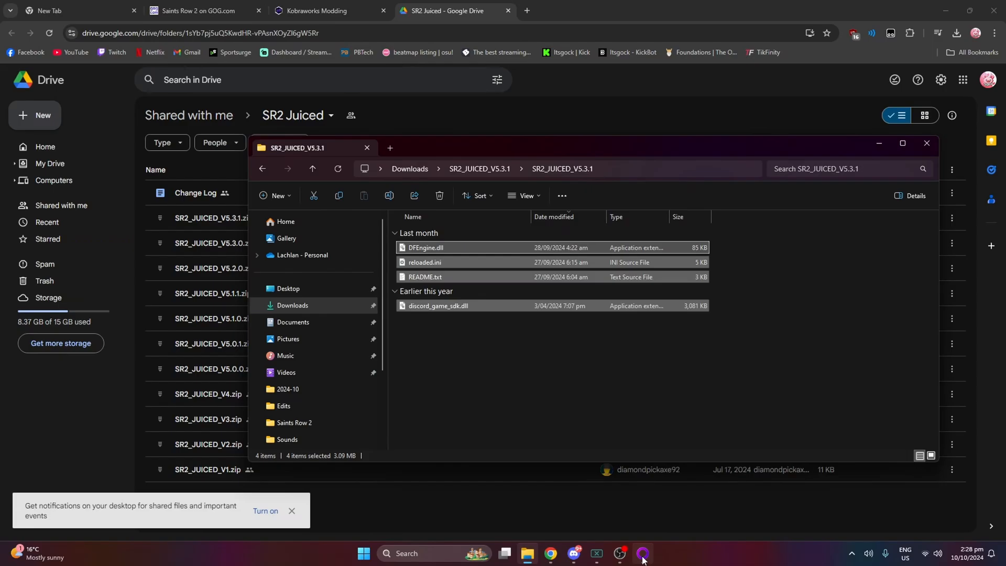
click(641, 557)
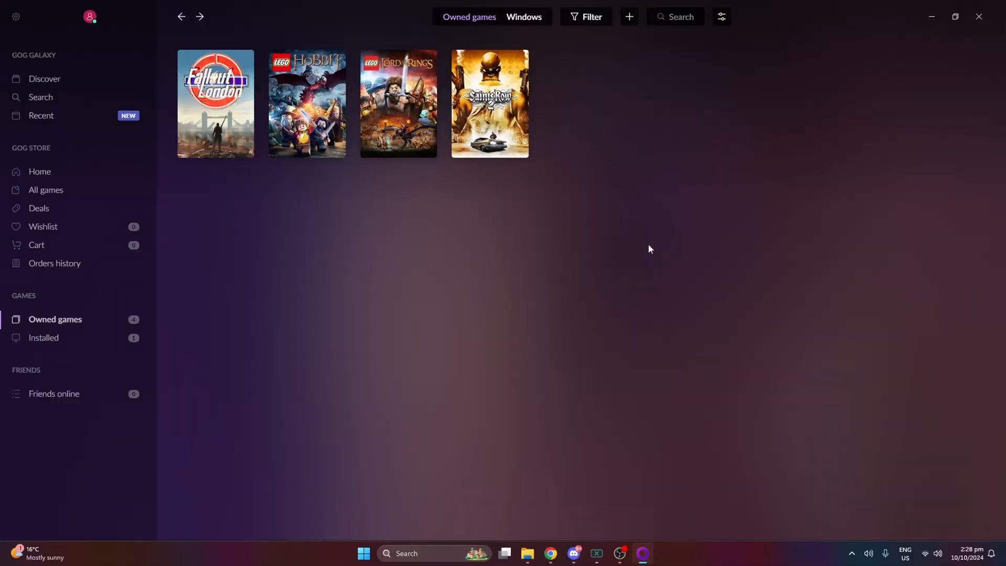
- Show the Saints Row 2 install folder on drive D via Manage installation
right_click(489, 104)
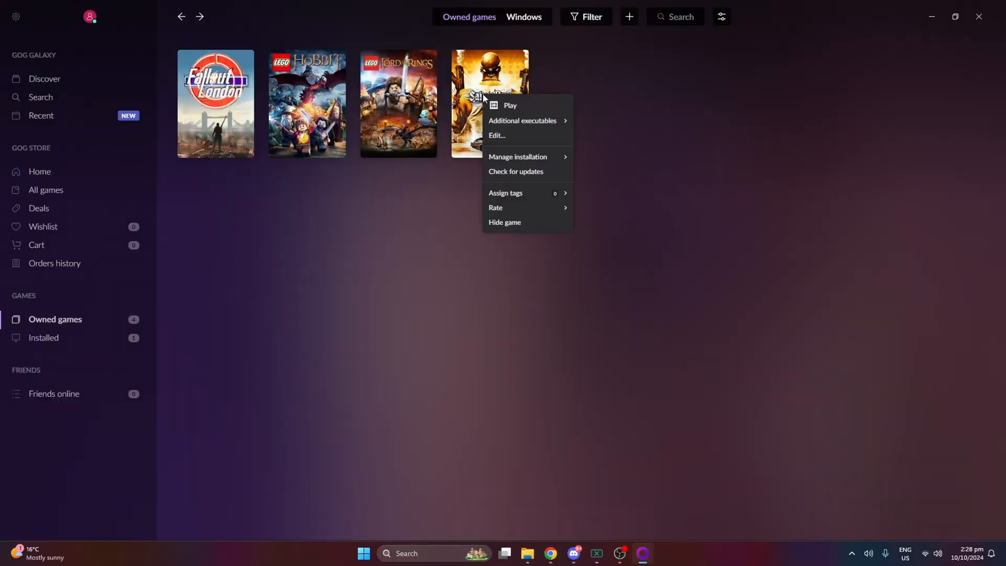
mouse_move(518, 160)
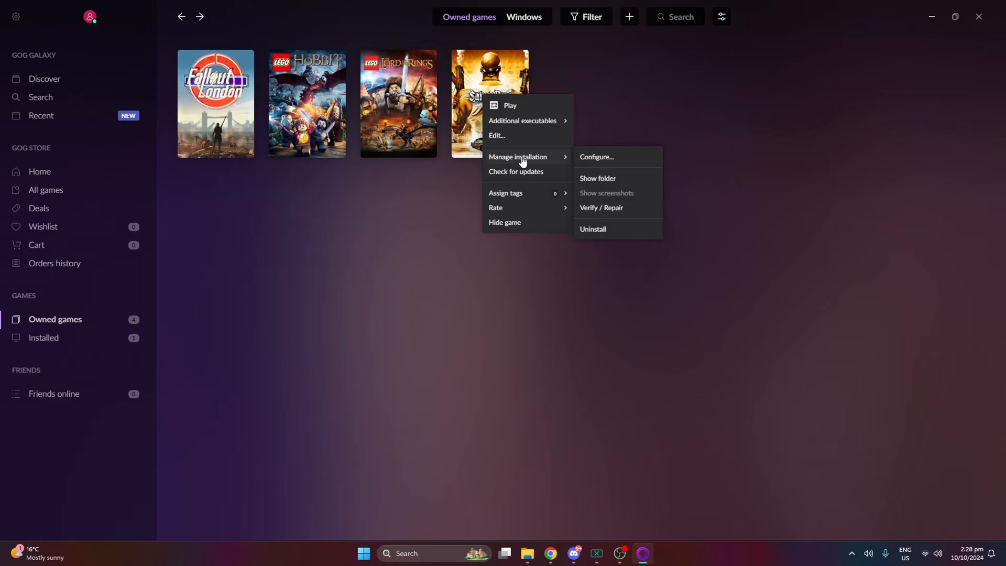
mouse_move(599, 183)
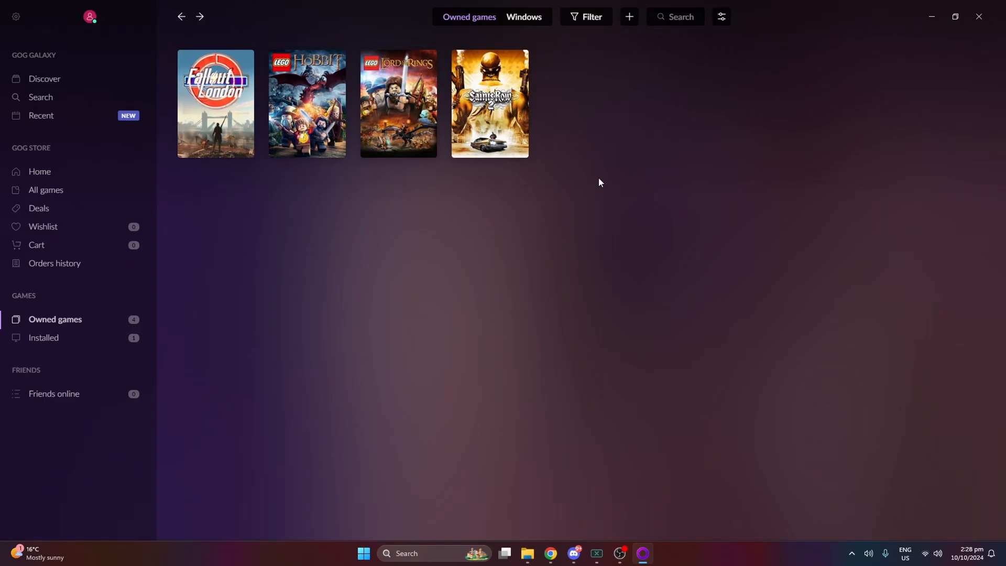
click(504, 557)
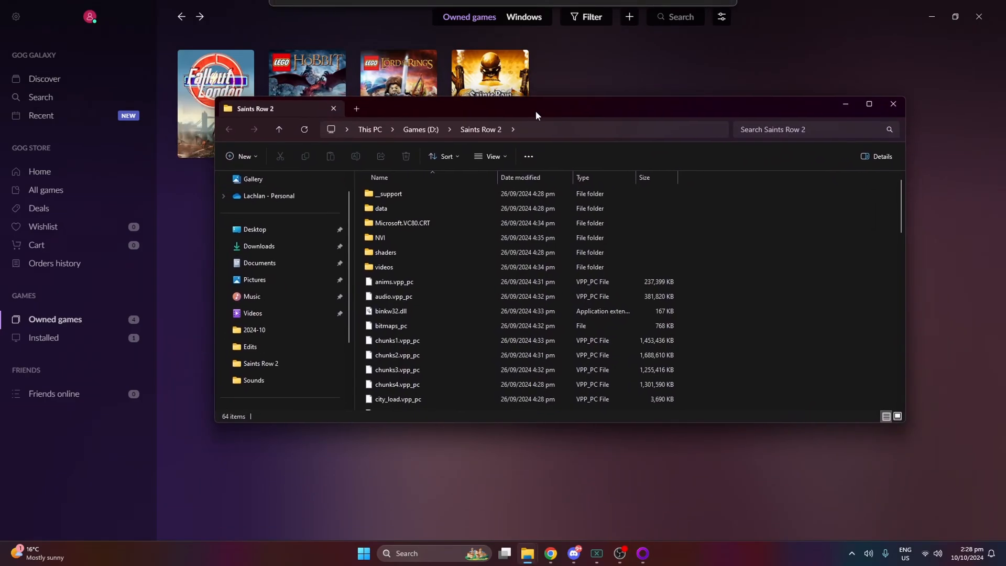
scroll(down, 3)
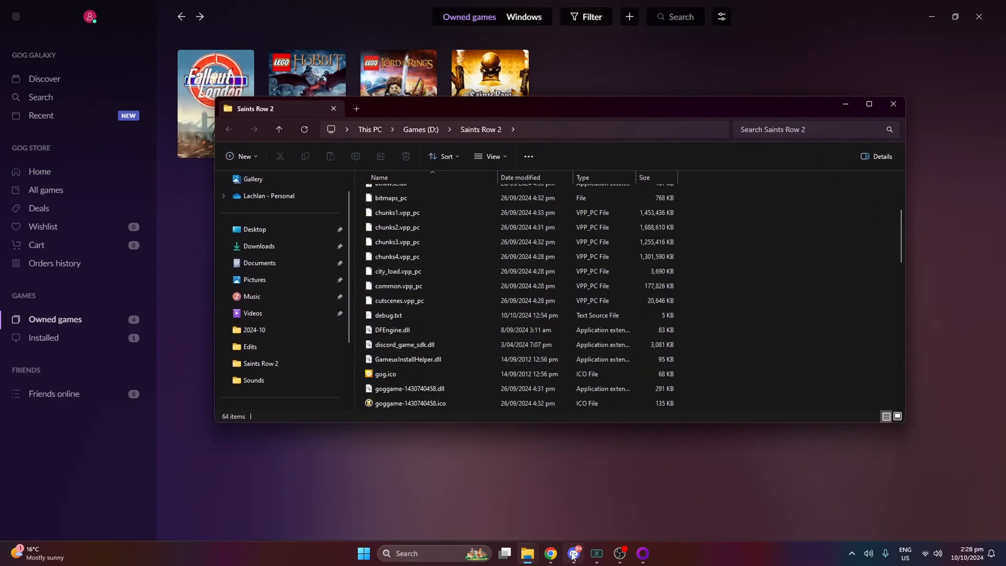
click(392, 329)
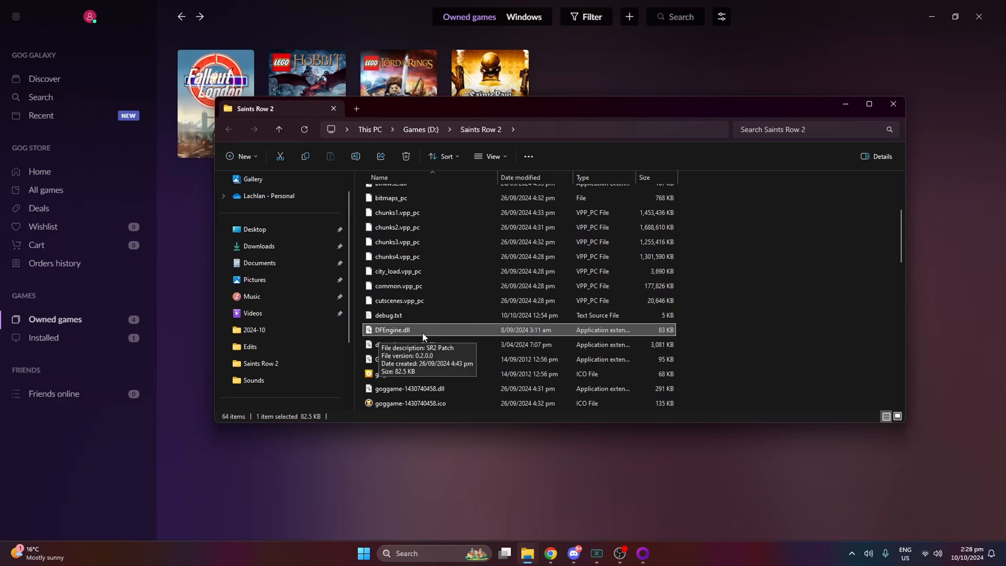
mouse_move(435, 337)
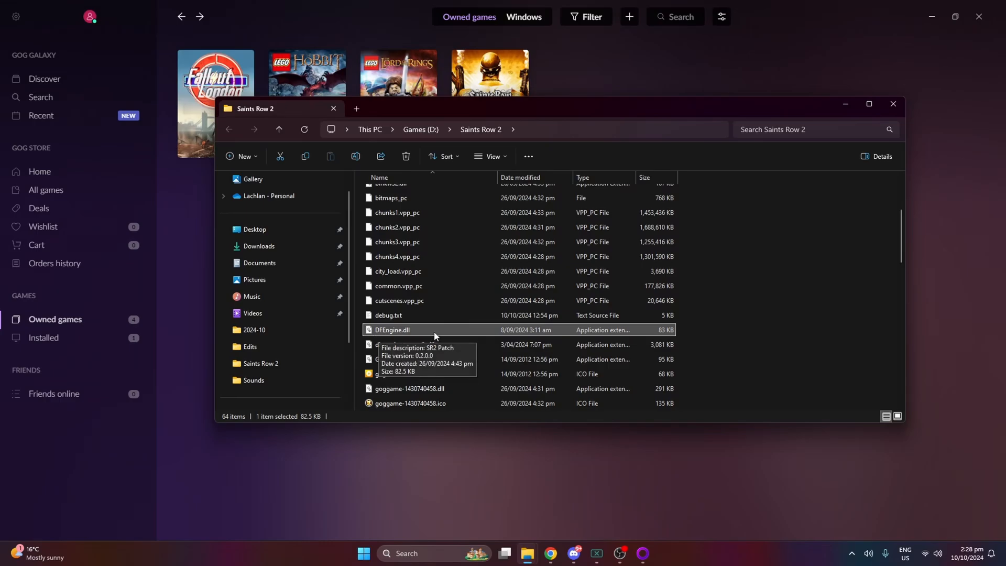
scroll(down, 3)
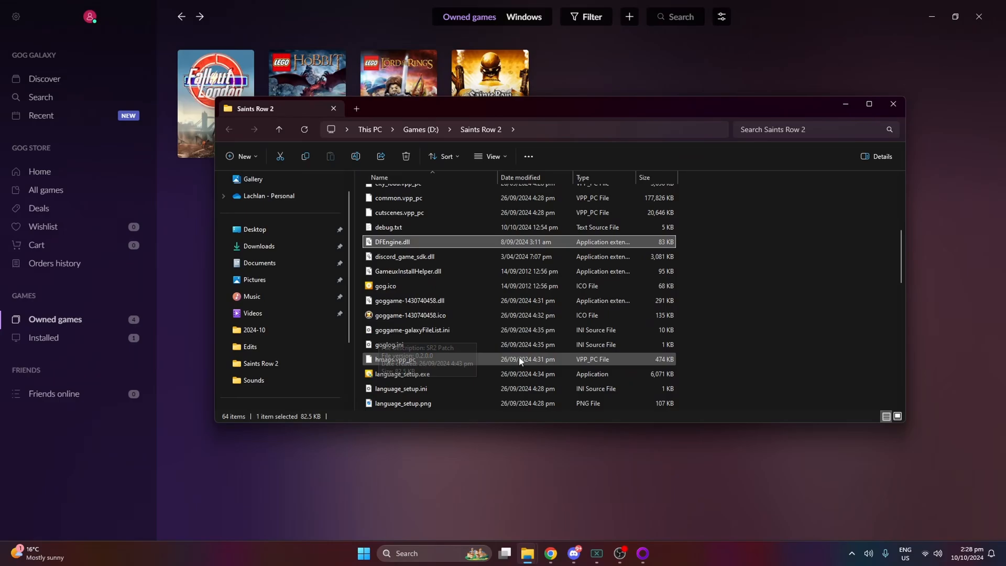
scroll(down, 3)
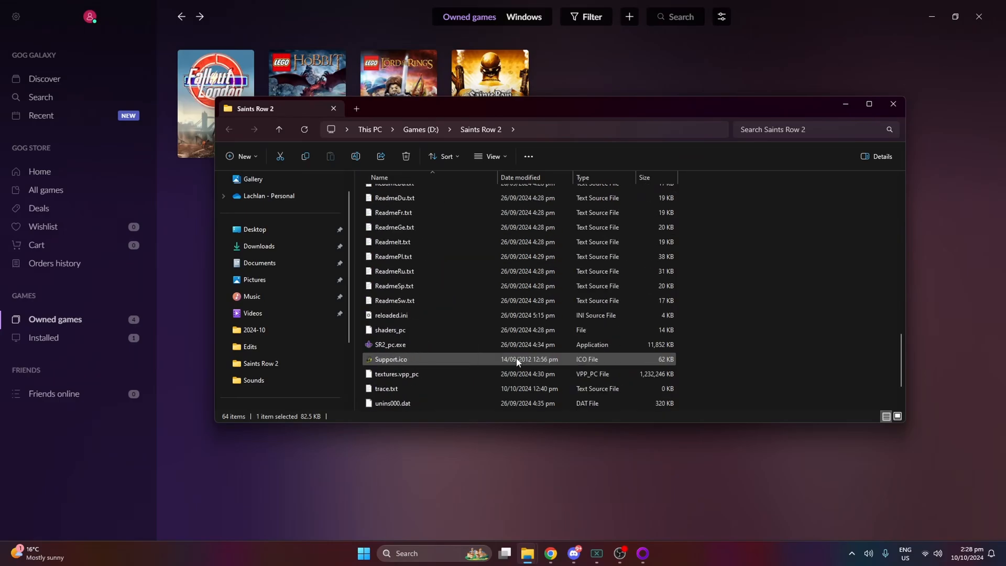
scroll(up, 3)
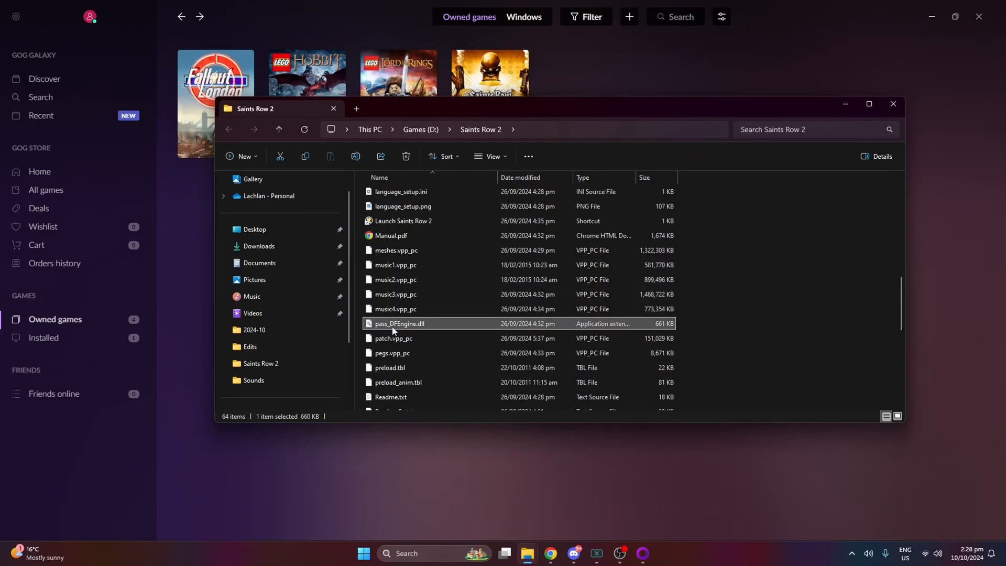
mouse_move(394, 329)
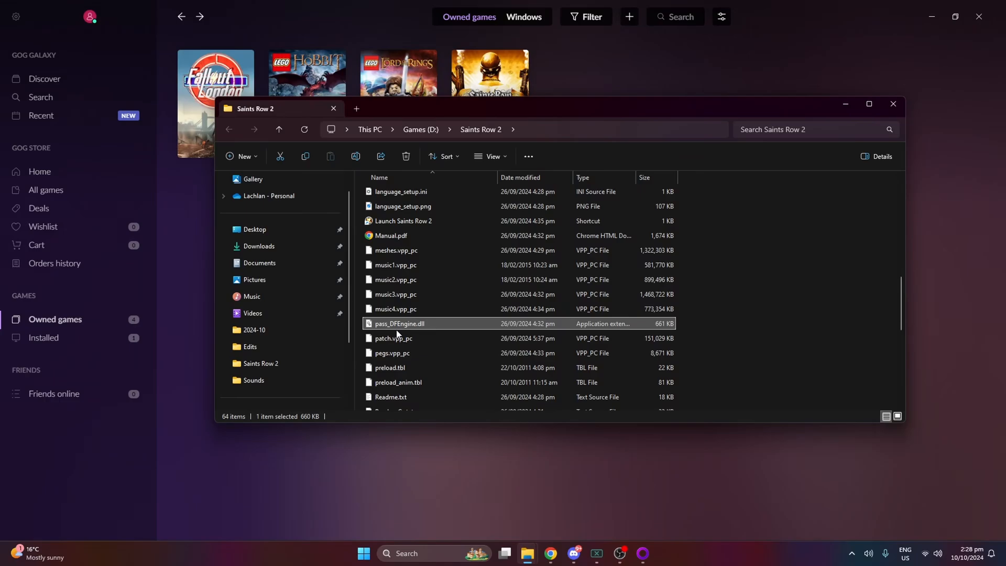
mouse_move(399, 324)
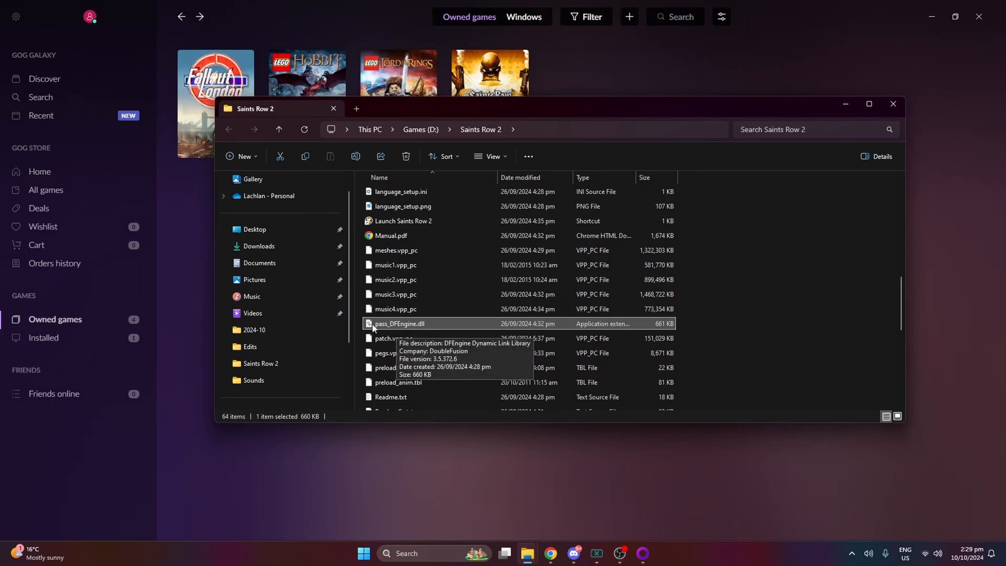
mouse_move(398, 333)
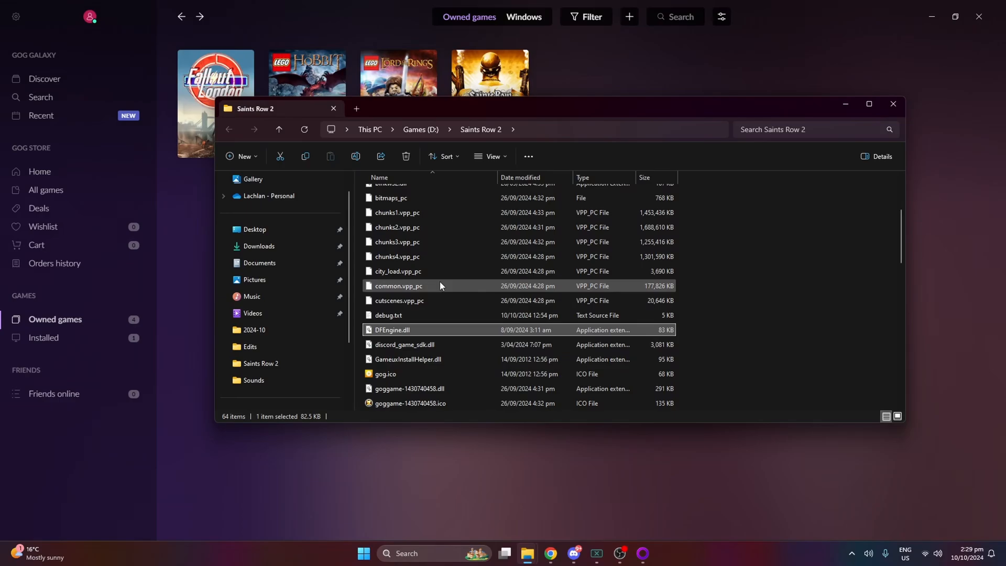
mouse_move(527, 552)
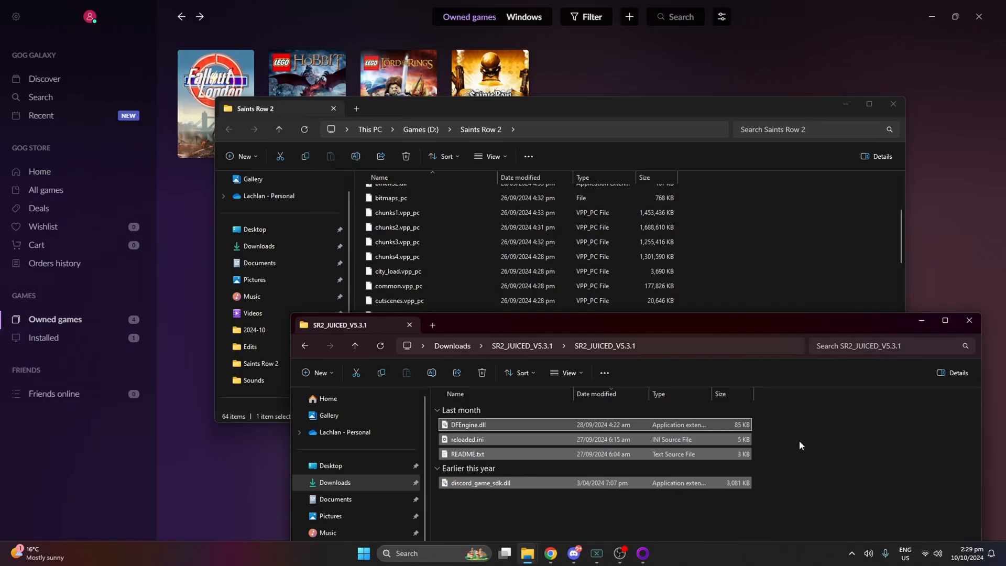
mouse_move(803, 445)
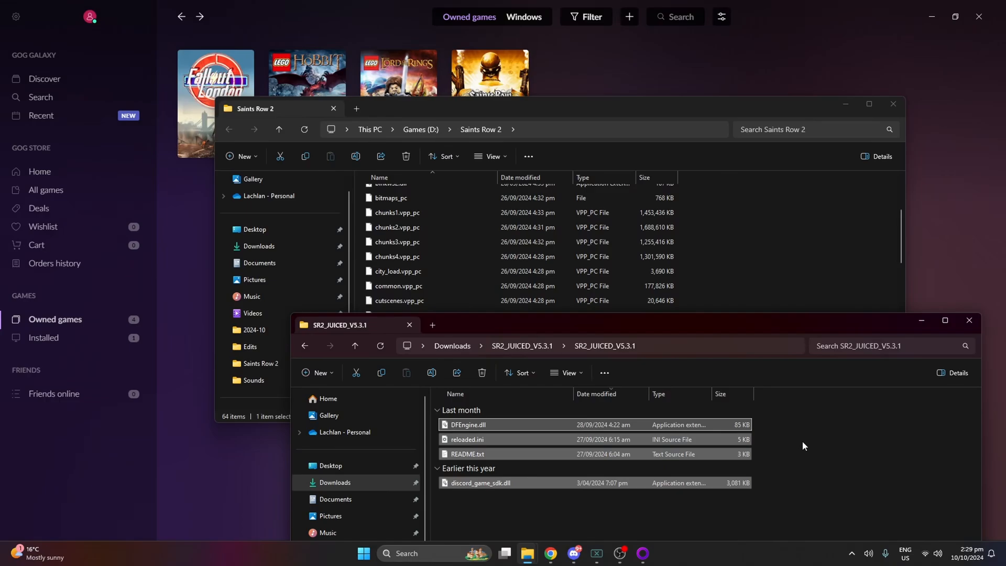
mouse_move(786, 431)
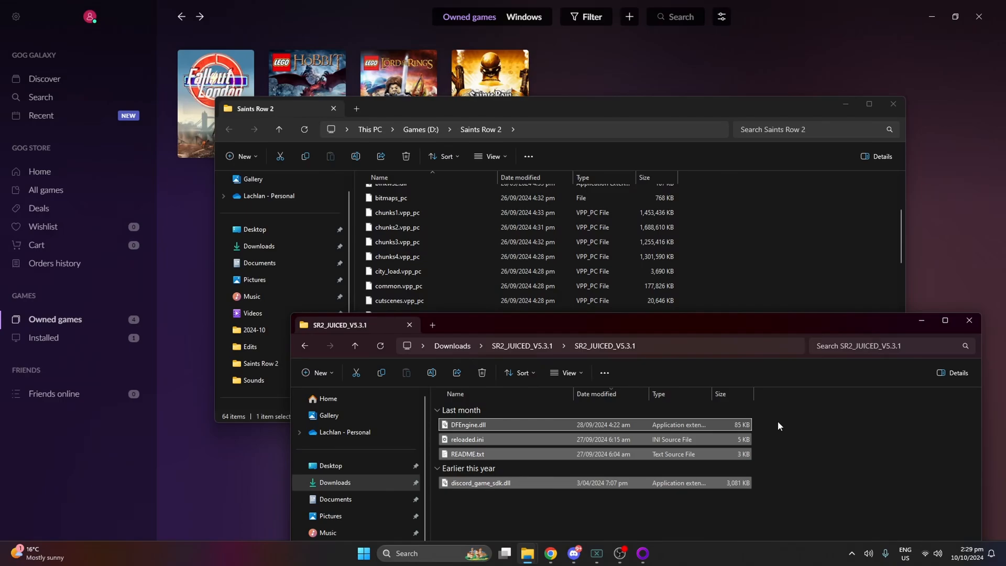
mouse_move(767, 416)
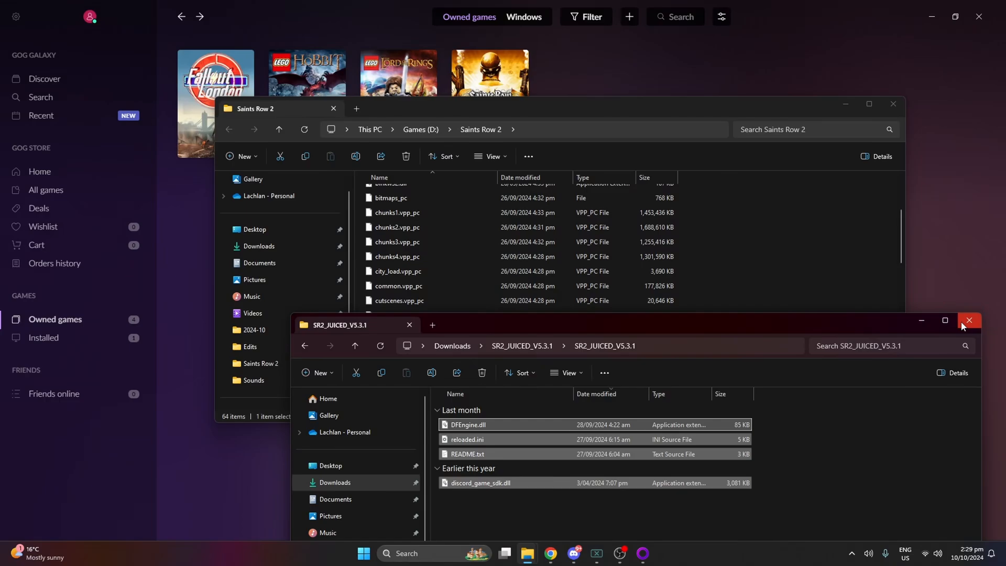
mouse_move(968, 321)
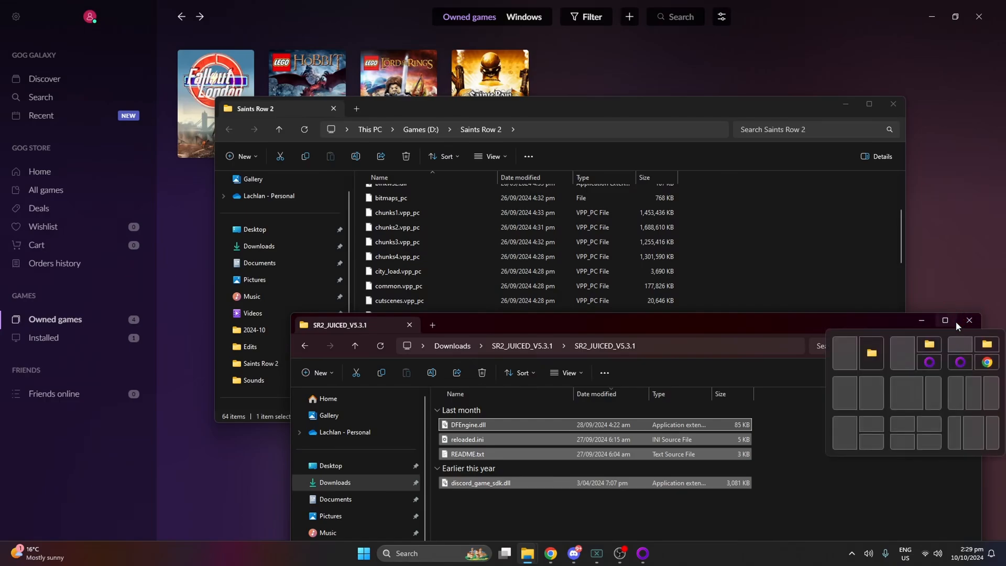
- Close the SR2_JUICED window and launch reloaded.ini from the Saints Row 2 folder
click(968, 321)
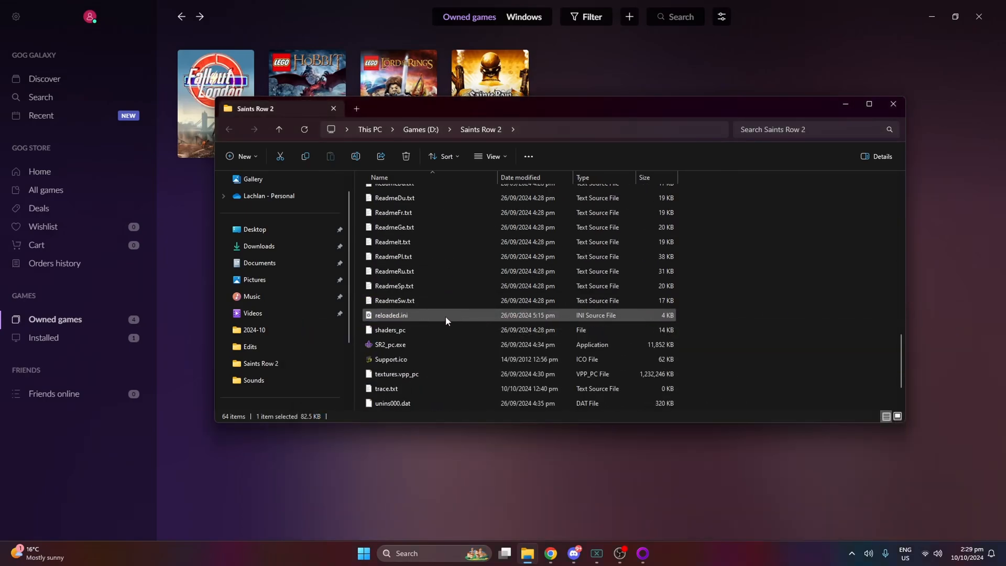
click(391, 316)
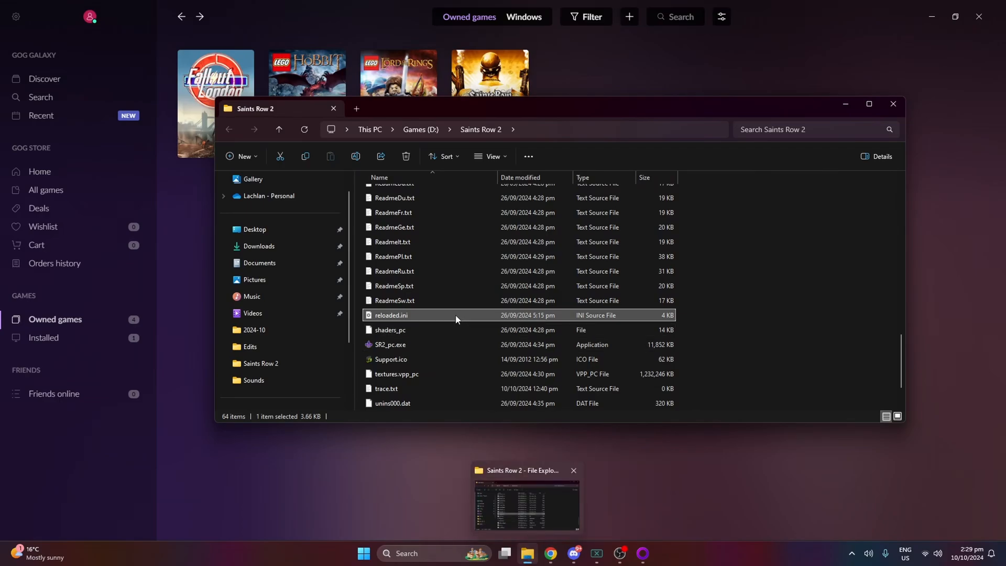
double_click(390, 315)
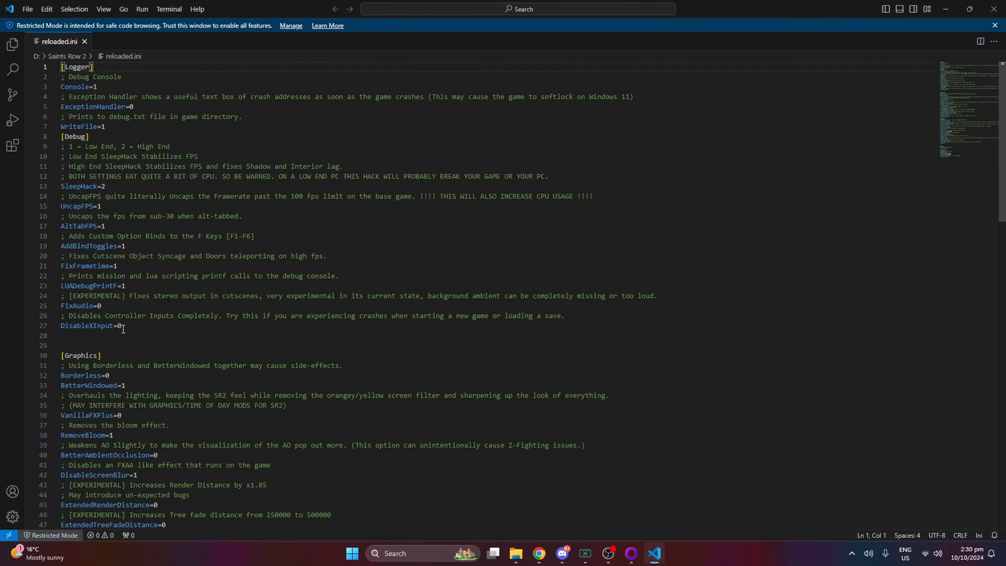
- Review reloaded.ini's Logger, Debug and Graphics settings, then close the Saints Row 2 folder
scroll(down, 3)
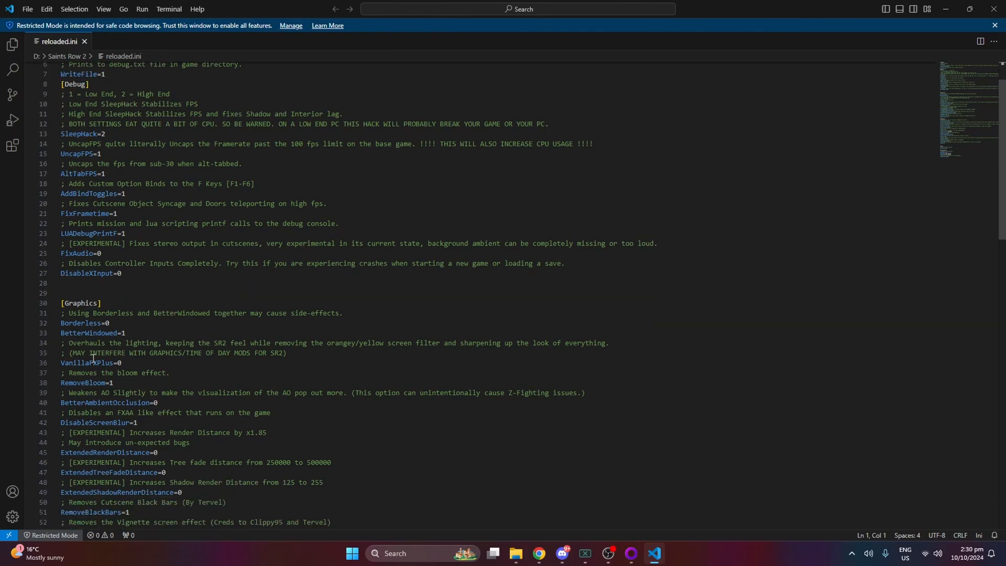
scroll(down, 3)
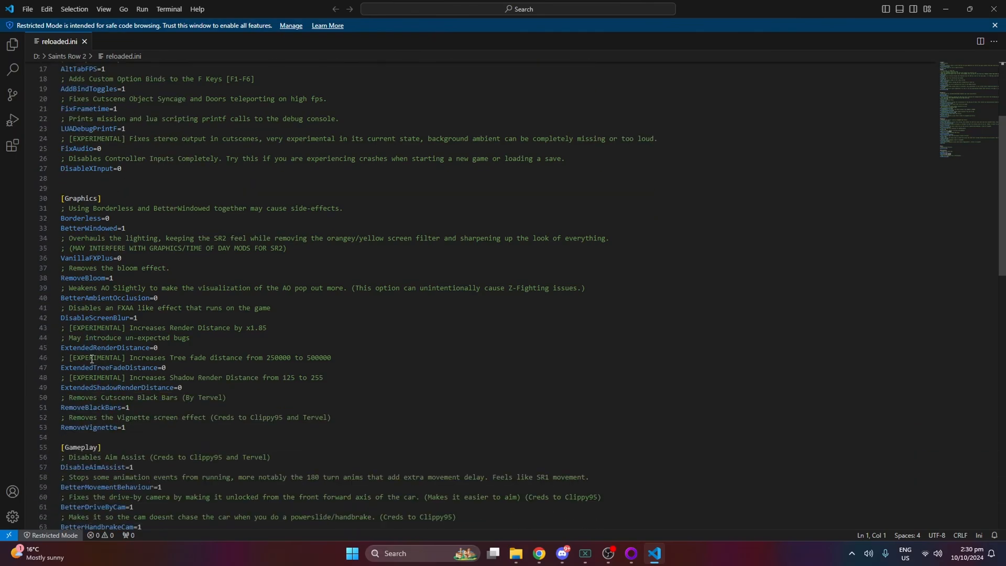
scroll(down, 3)
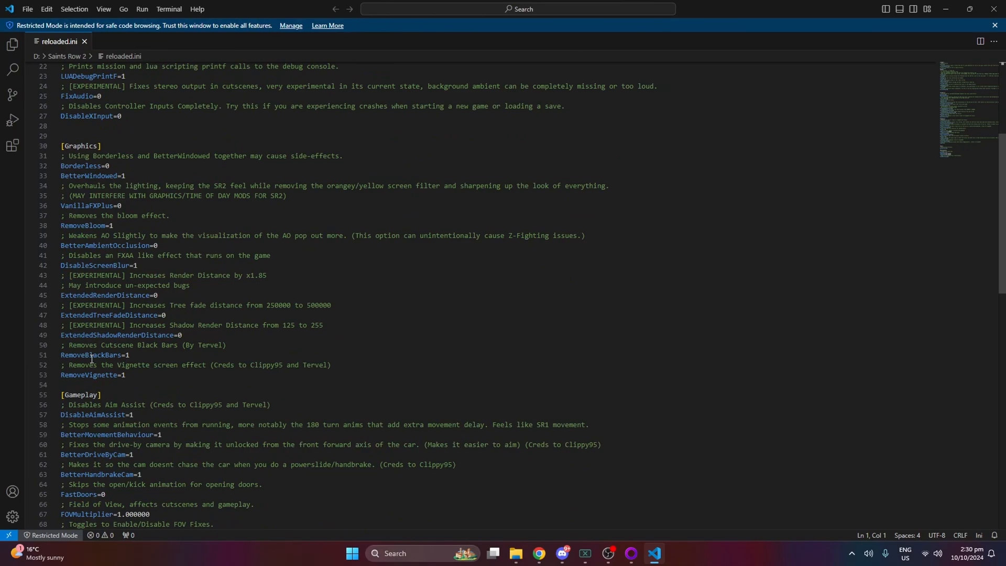
scroll(down, 3)
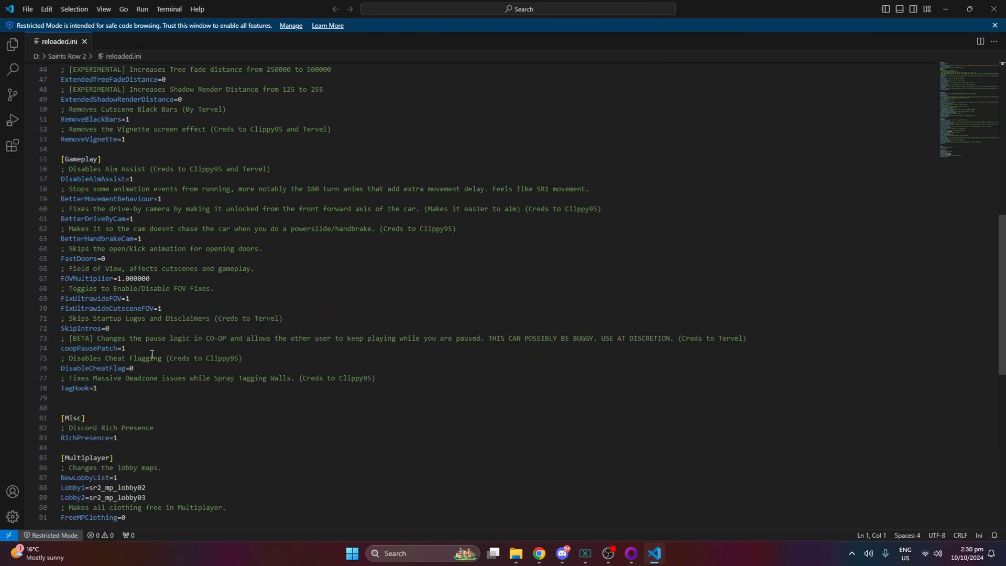
scroll(down, 3)
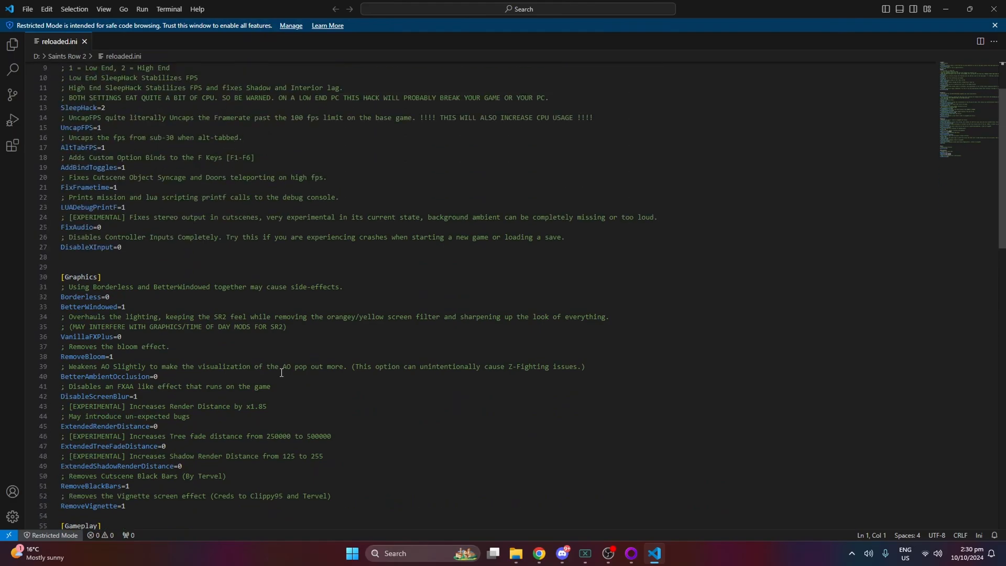
scroll(up, 3)
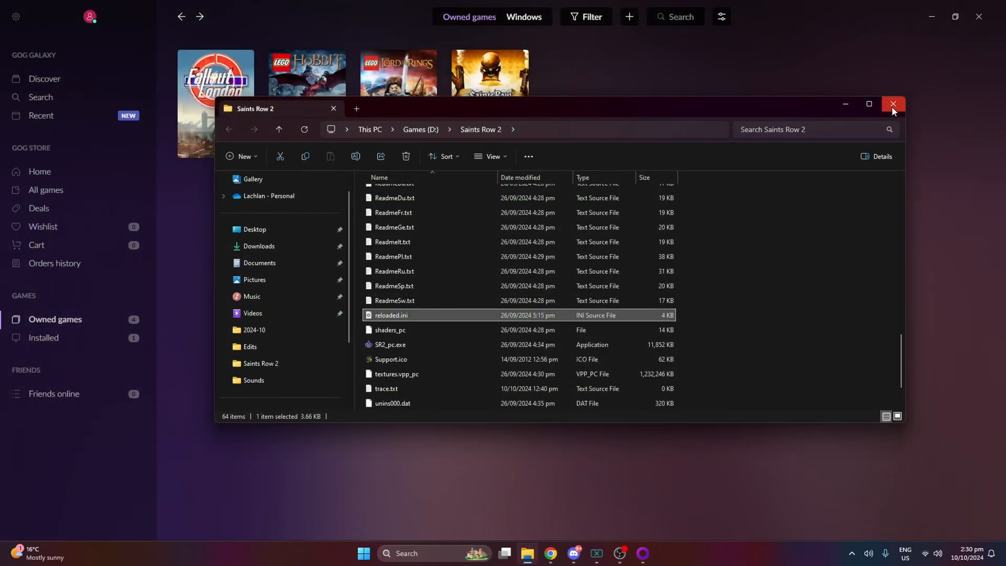
click(892, 104)
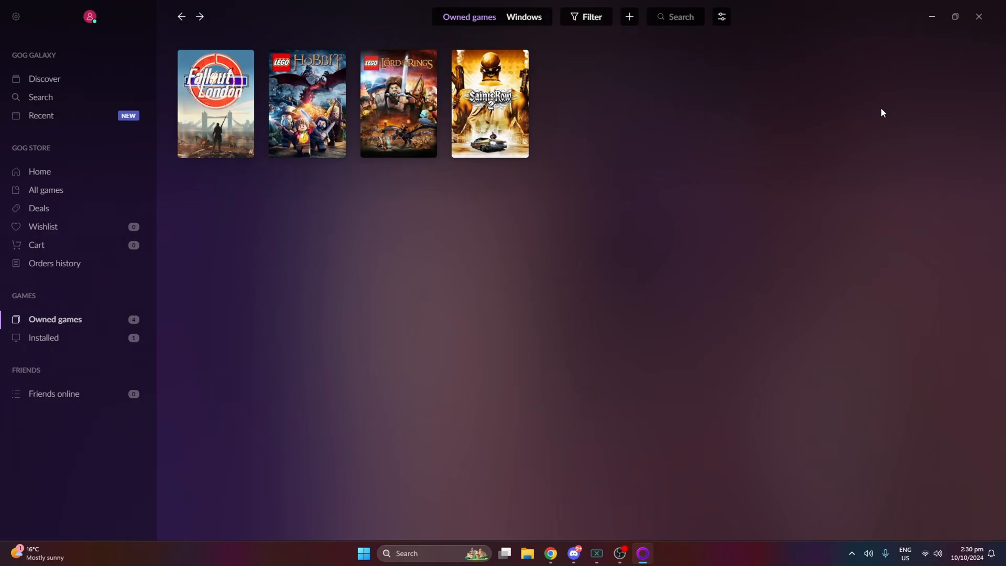